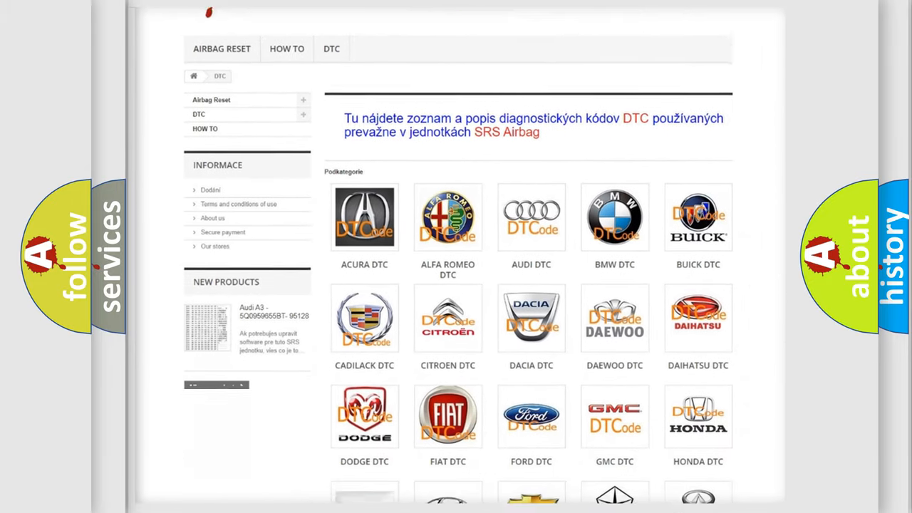
scroll(down, 3)
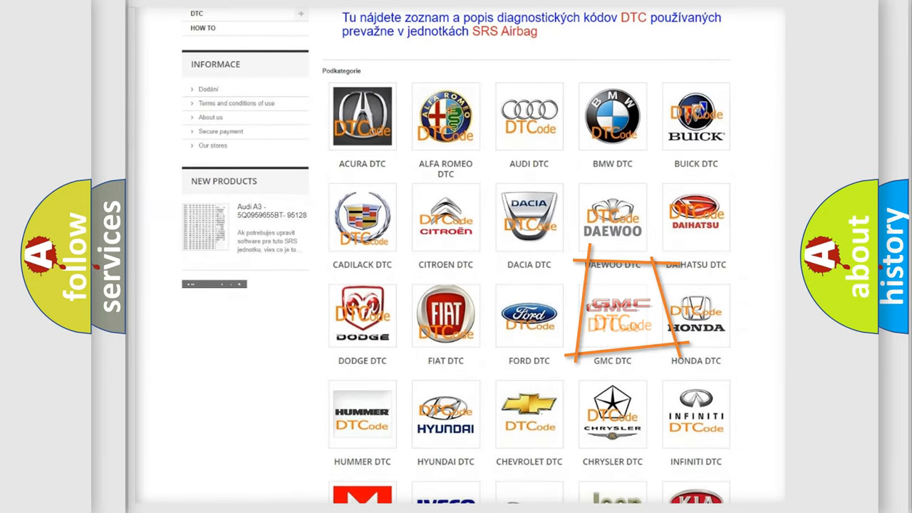